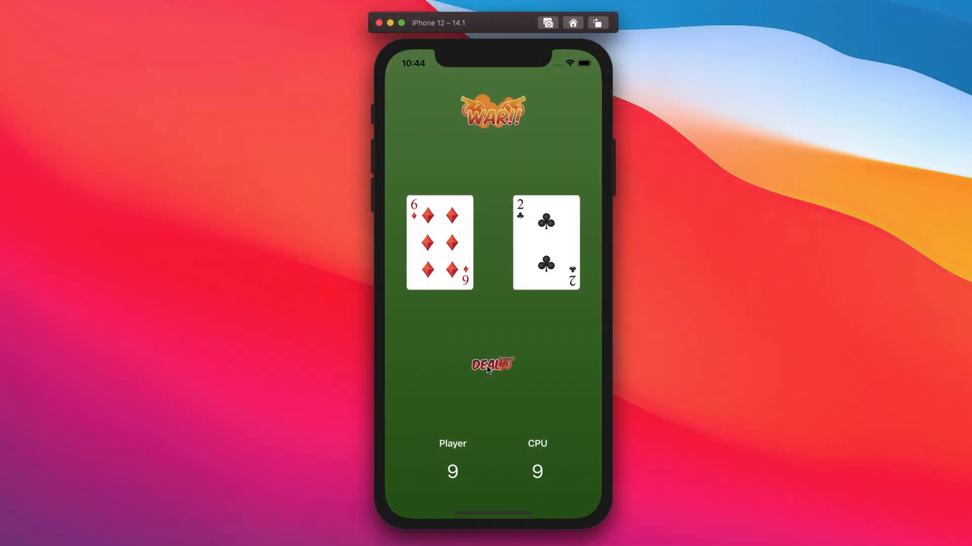
Deal two more rounds in the War game so scores reach Player 11, CPU 13
{"action": "left_click", "coordinate": [491, 365]}
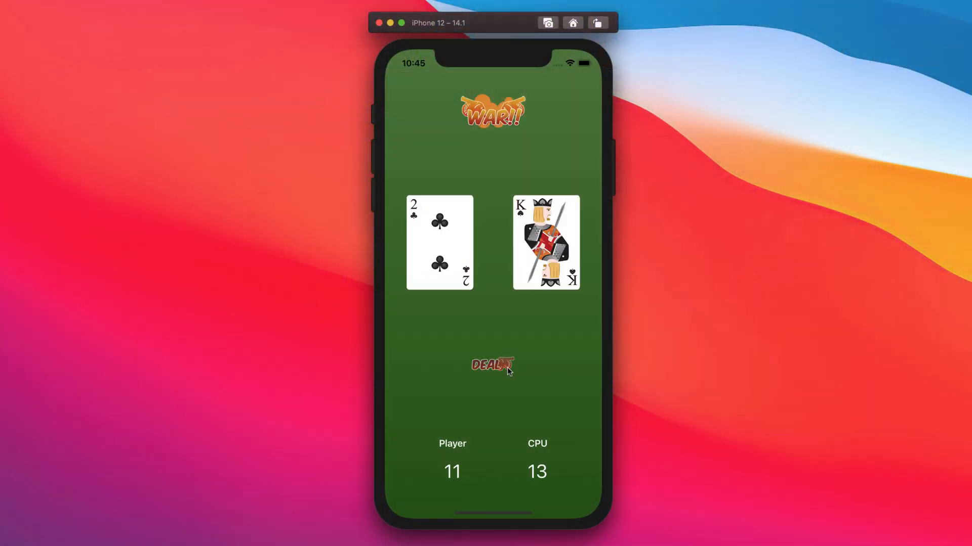
{"action": "left_click", "coordinate": [491, 366]}
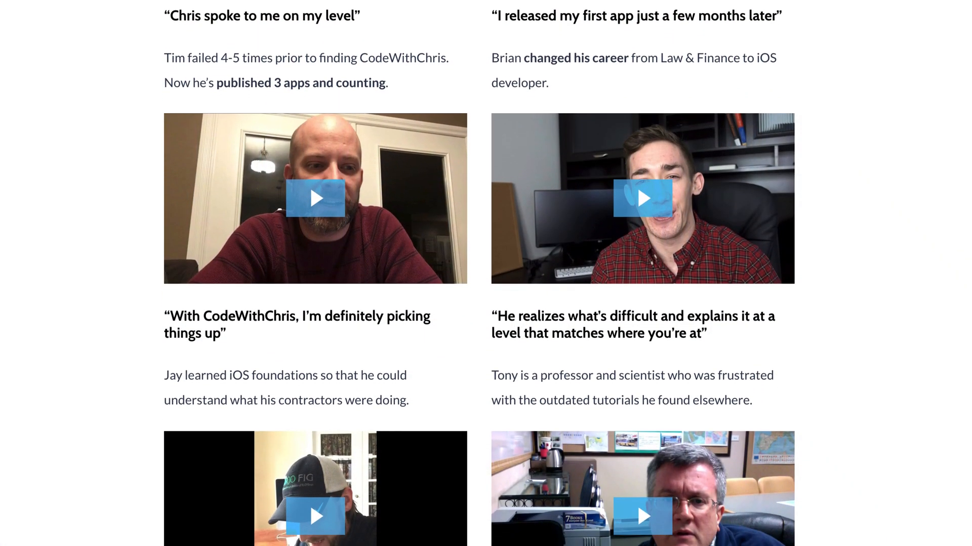
{"action": "scroll", "scroll_direction": "down", "scroll_amount": 3}
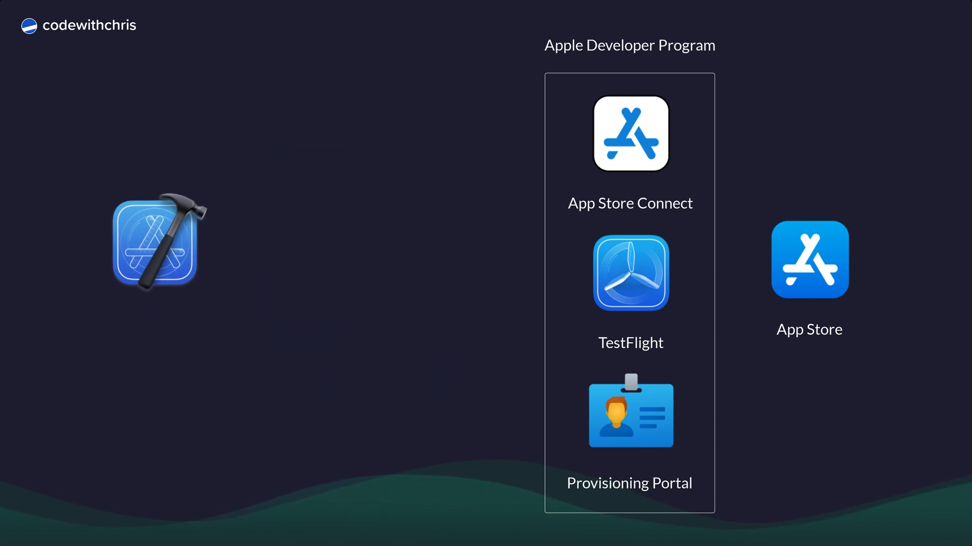
Advance the slide to reveal the next part of the Apple developer ecosystem diagram
{"action": "left_click", "coordinate": [158, 243]}
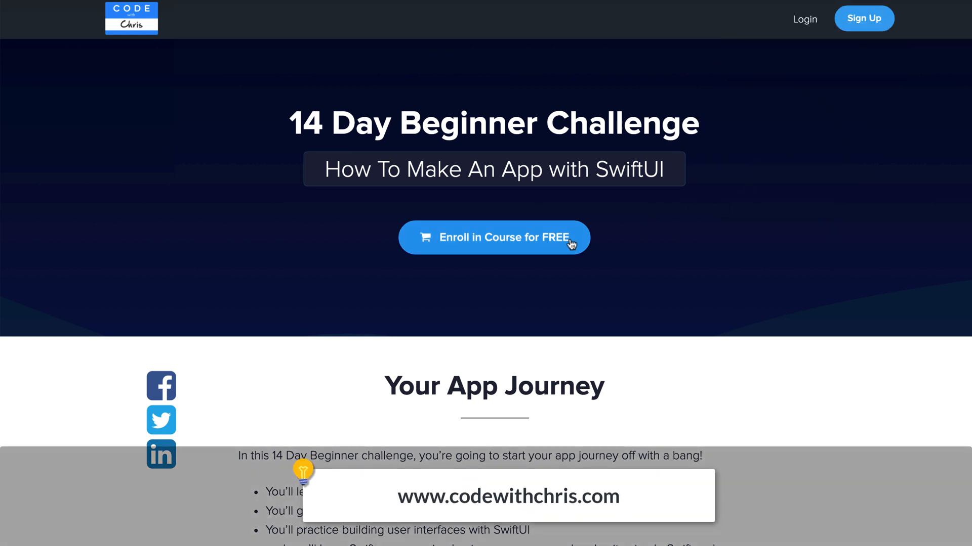
Choose 'Enroll in Course for FREE' to open the 14 Day Beginner Challenge sign-up form
{"action": "left_click", "coordinate": [494, 237]}
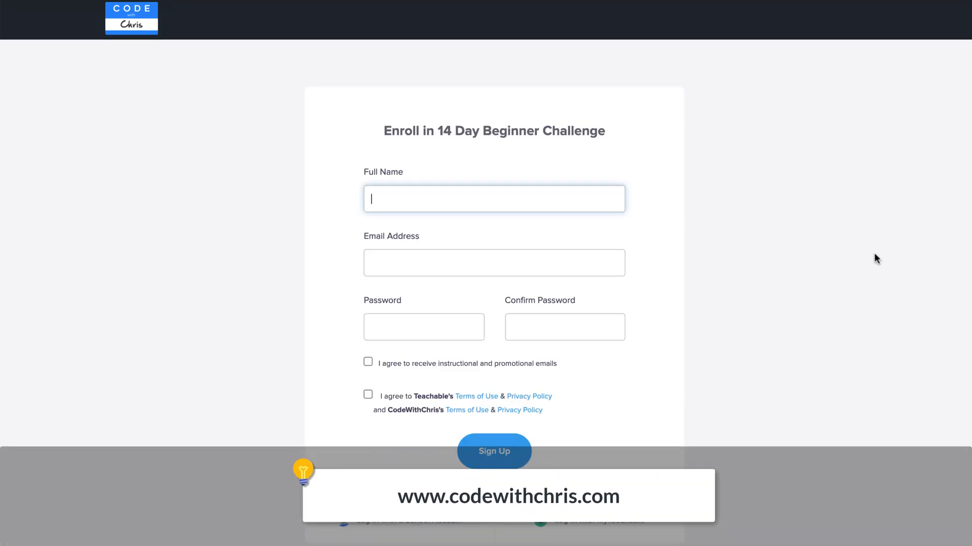